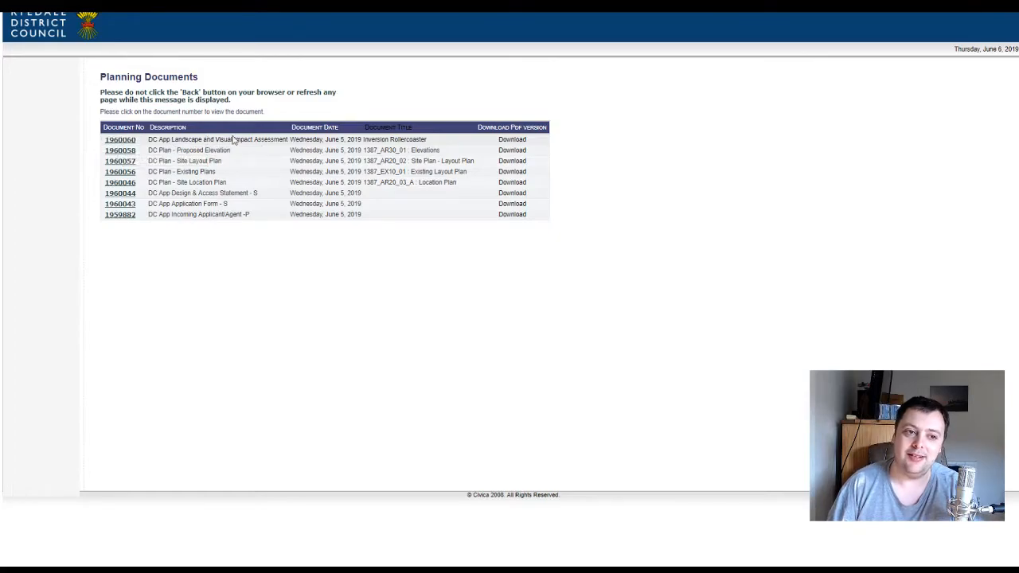
# Step: View the Inversion Rollercoaster Landscape and Visual Impact Assessment and jump to page 6 with the policy table
pyautogui.click(121, 140)
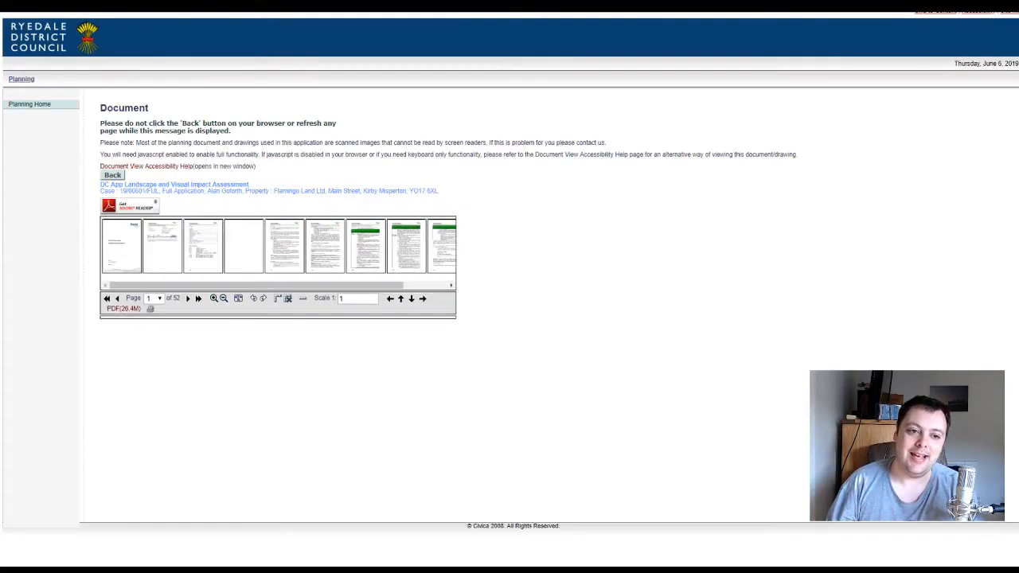
pyautogui.scroll(-3)
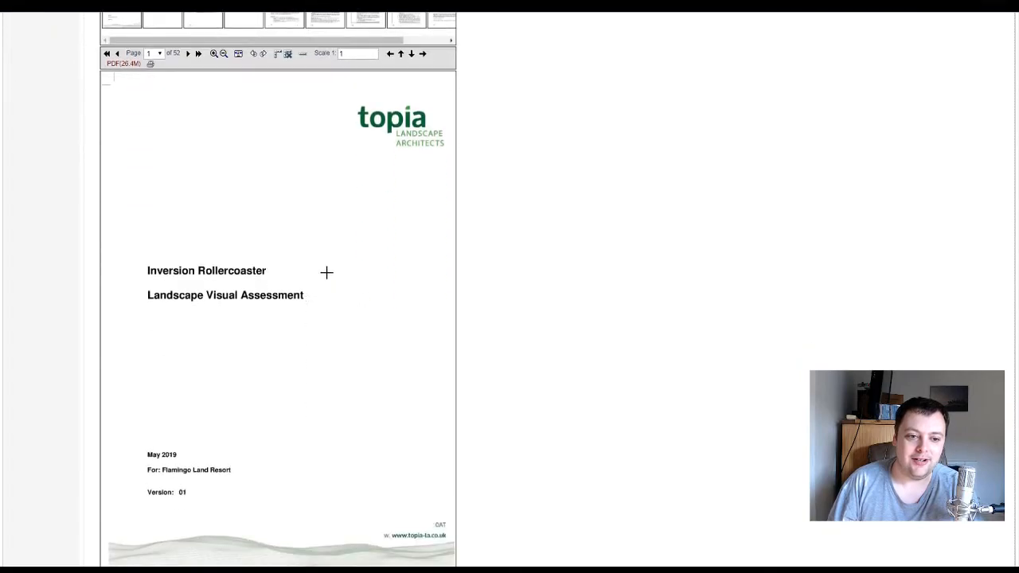
pyautogui.scroll(3)
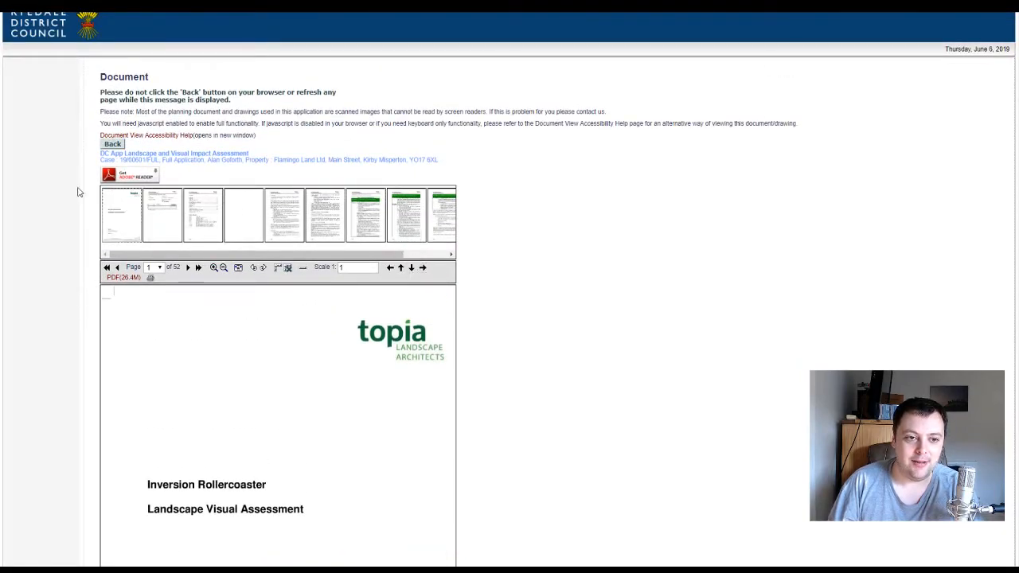
pyautogui.click(407, 215)
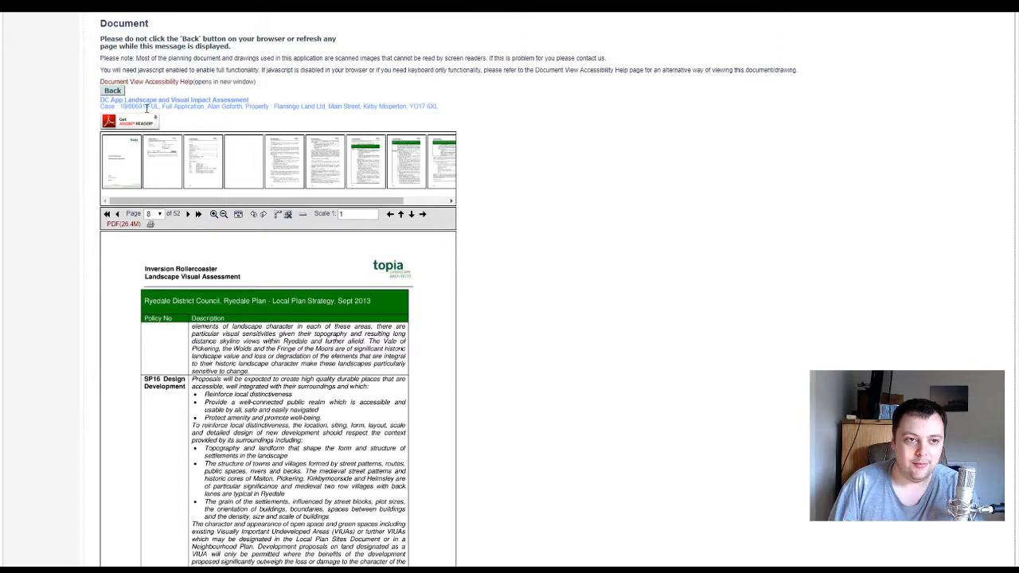
# Step: Return to the document list and look over the one-page Site Layout Plan of the coaster track
pyautogui.click(111, 89)
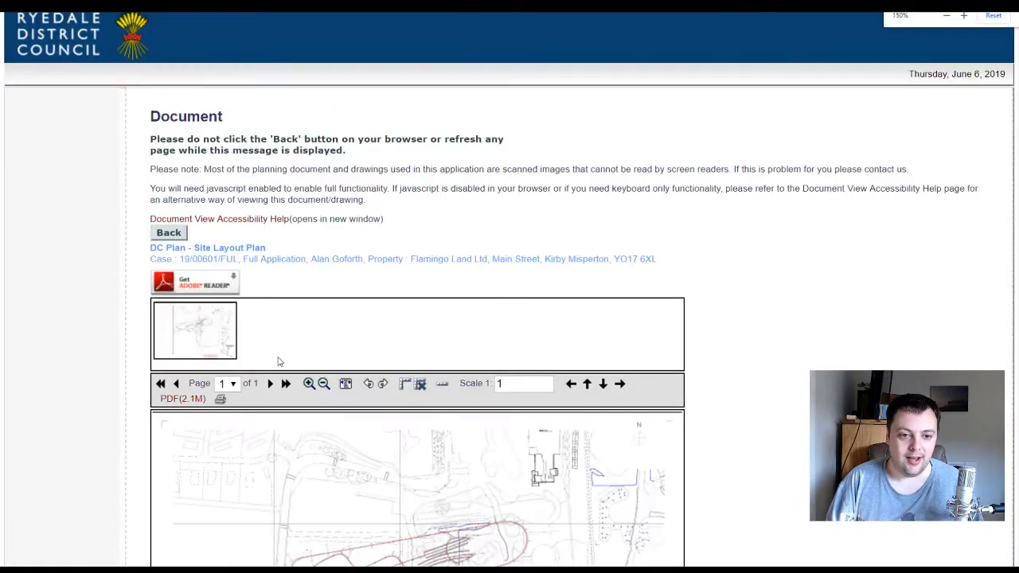
pyautogui.scroll(-3)
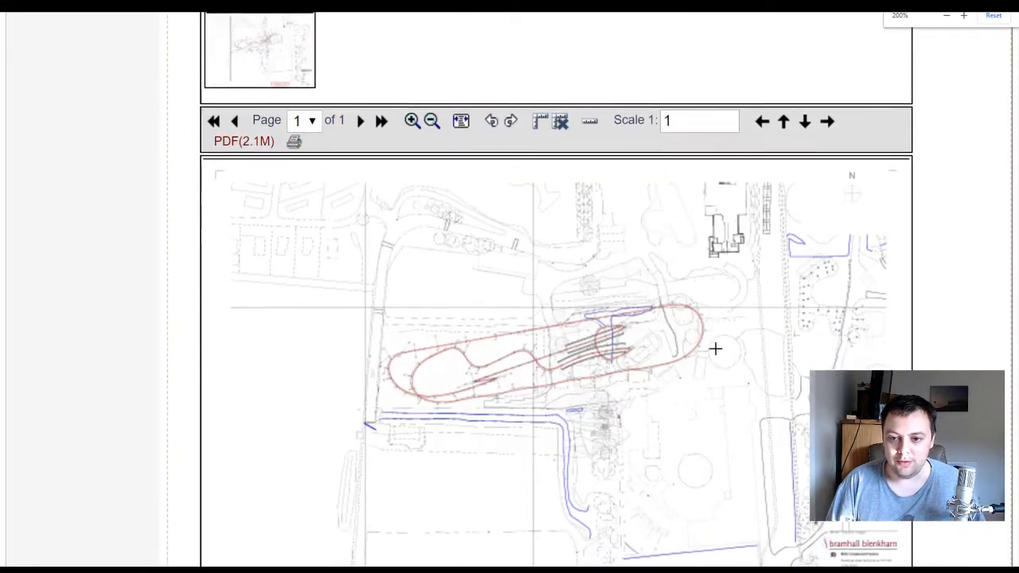
pyautogui.scroll(3)
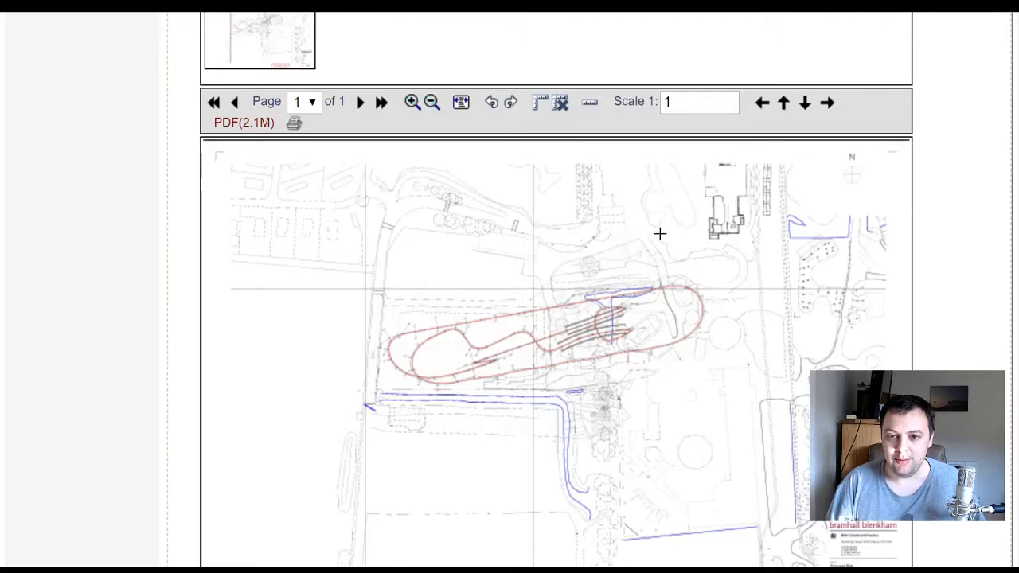
pyautogui.moveTo(405, 344)
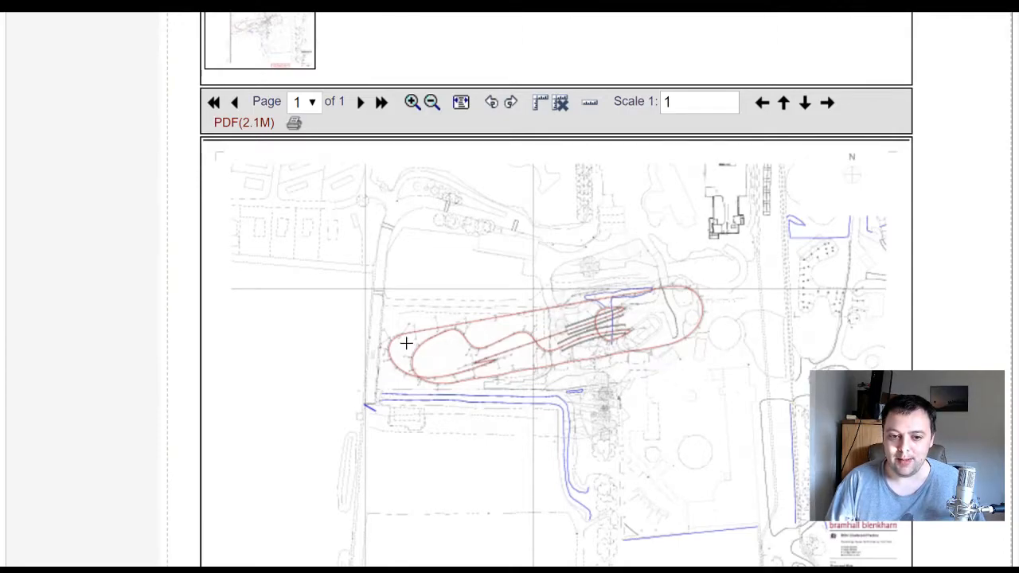
pyautogui.moveTo(573, 282)
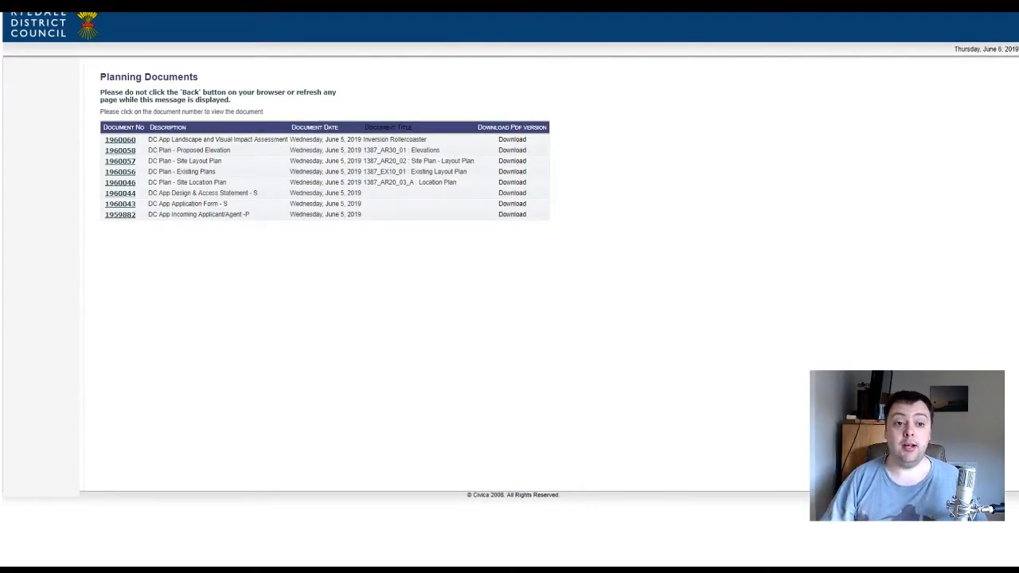
pyautogui.click(121, 172)
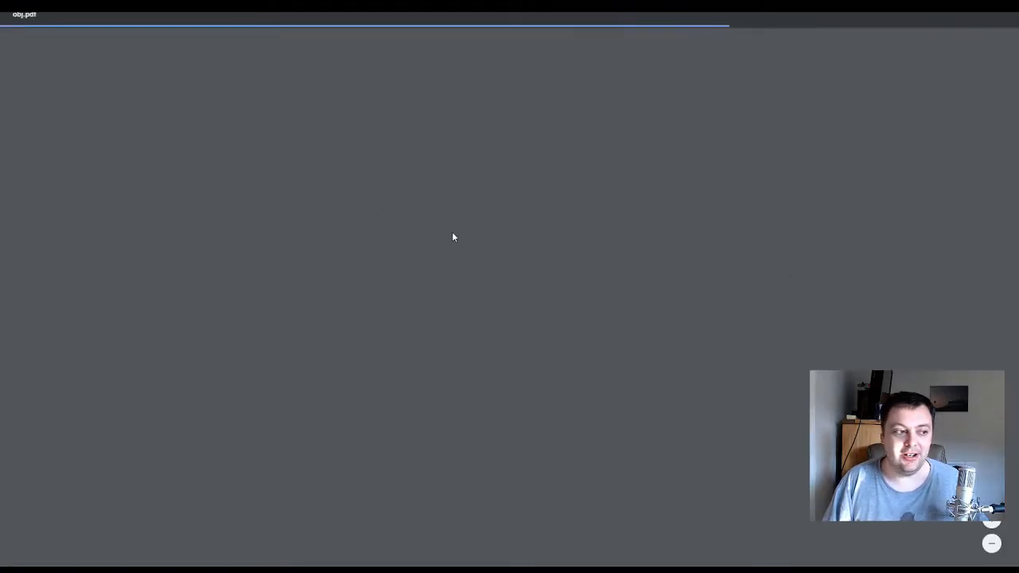
pyautogui.moveTo(634, 178)
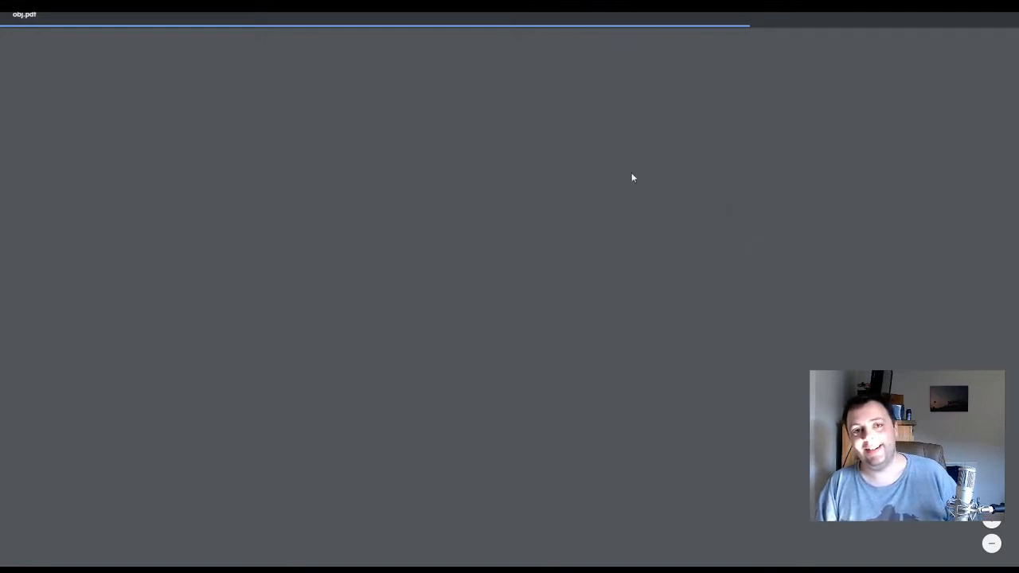
pyautogui.moveTo(538, 164)
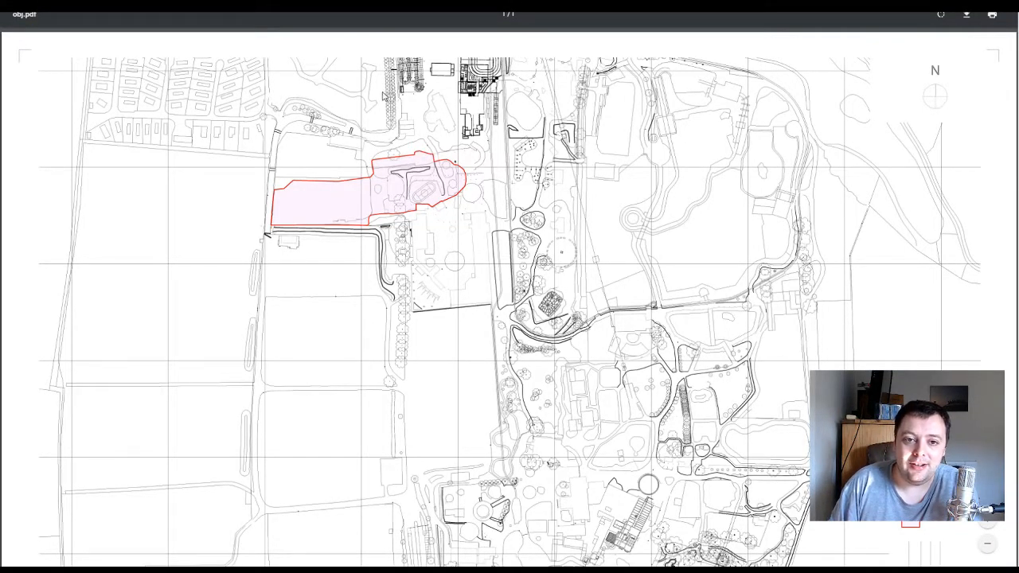
pyautogui.moveTo(449, 80)
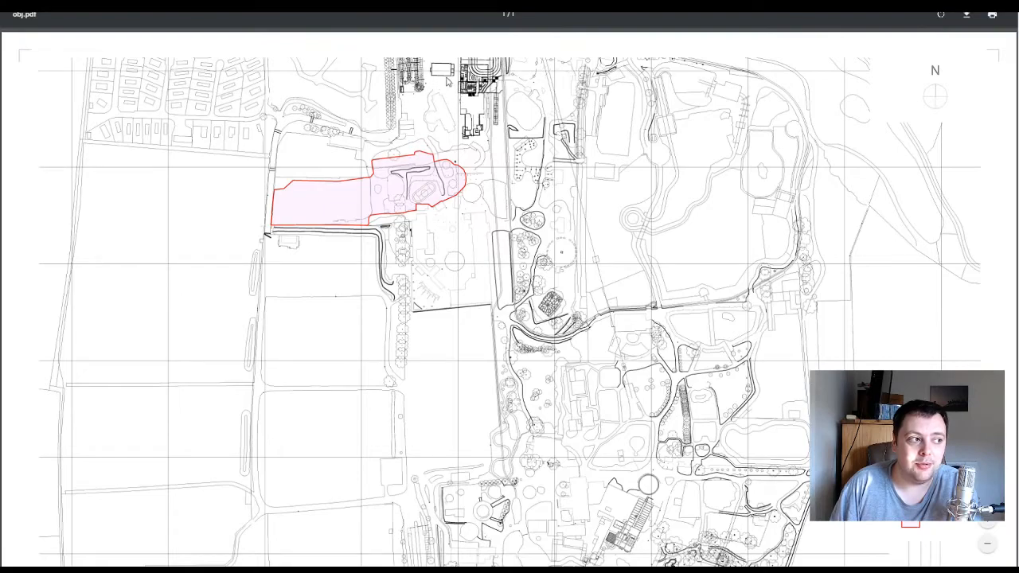
pyautogui.moveTo(427, 175)
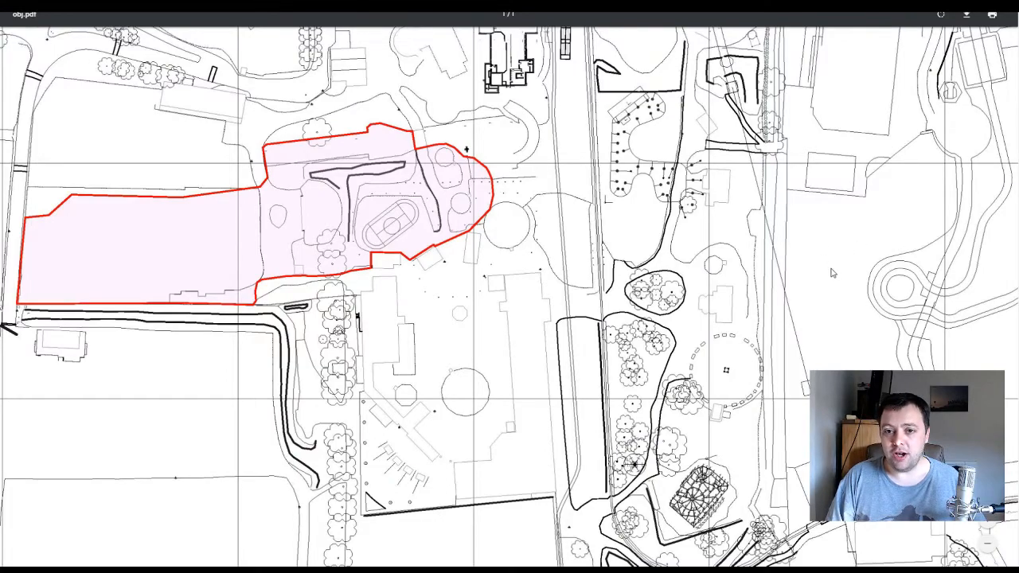
# Step: Enlarge the red-outlined development site on the Existing Plans park map
pyautogui.scroll(-3)
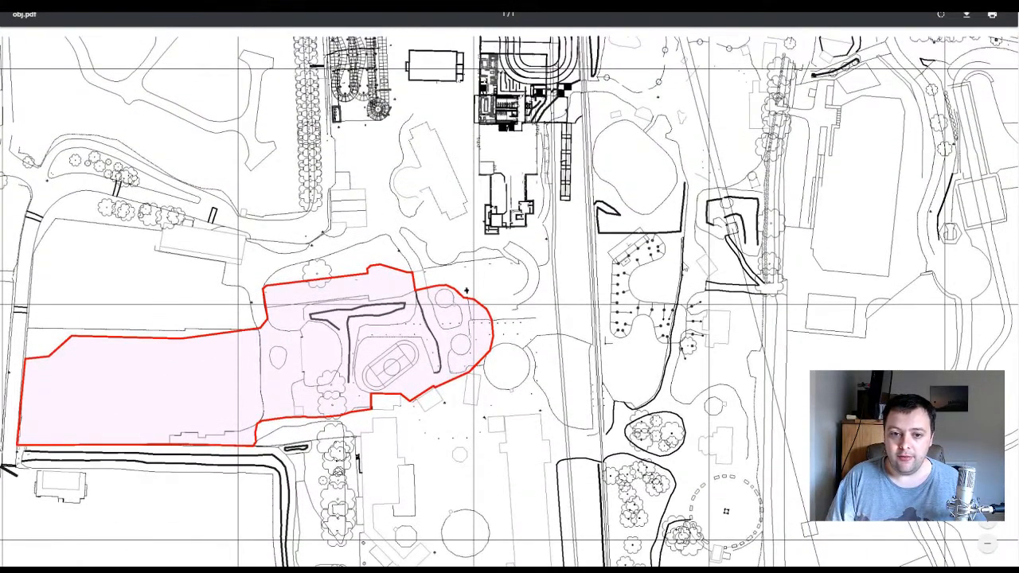
pyautogui.moveTo(325, 277)
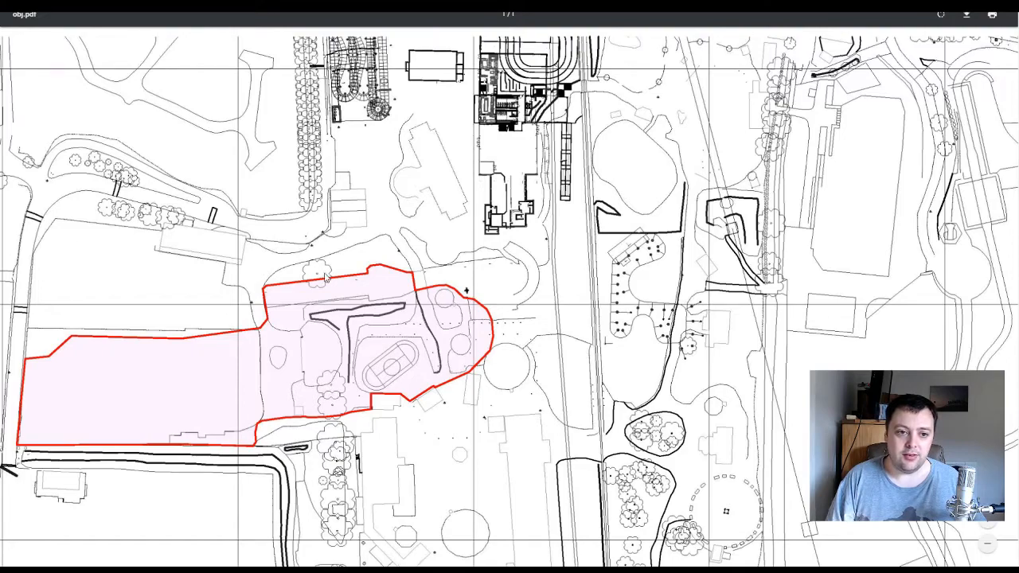
pyautogui.moveTo(360, 286)
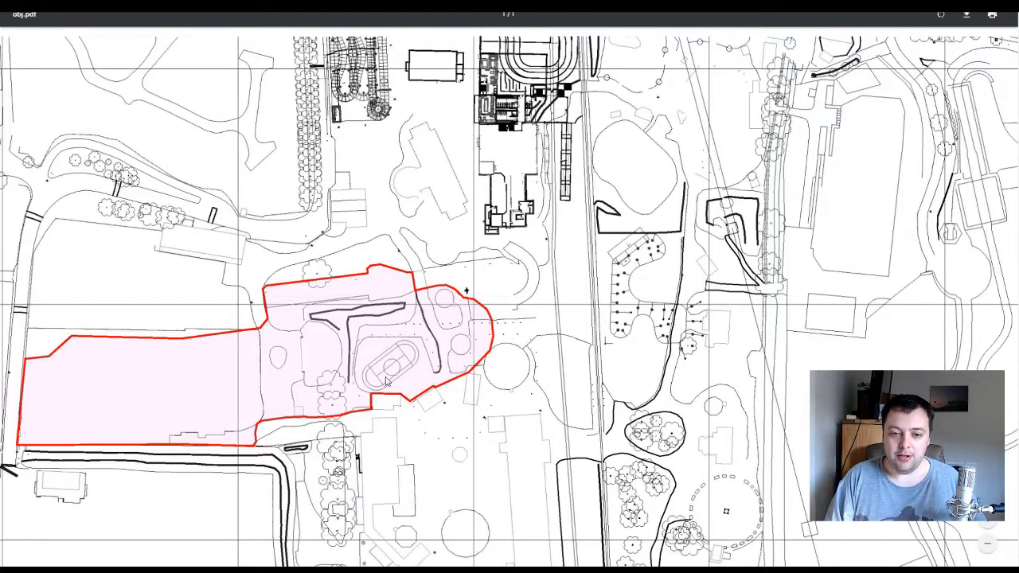
pyautogui.moveTo(402, 369)
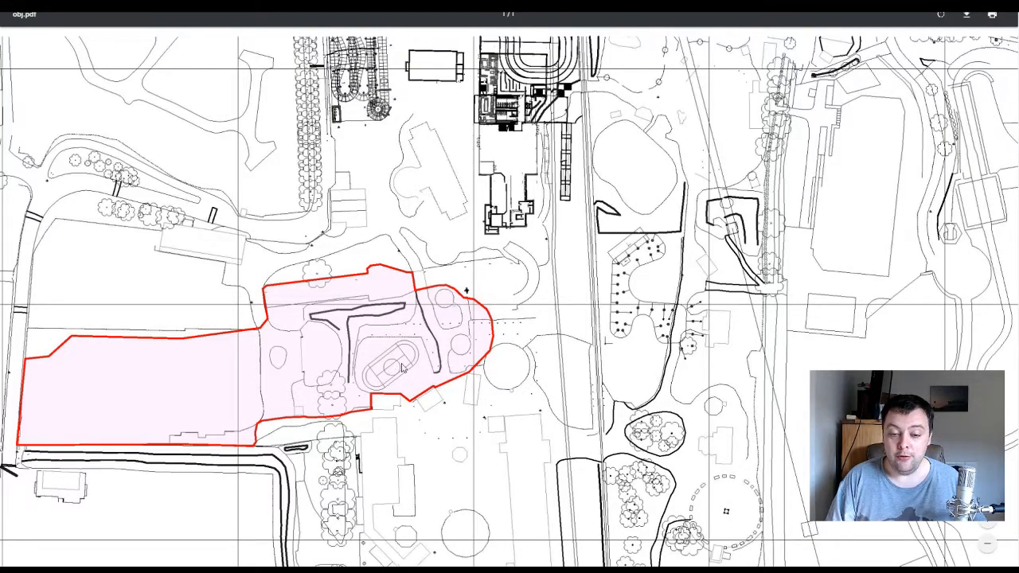
pyautogui.moveTo(395, 378)
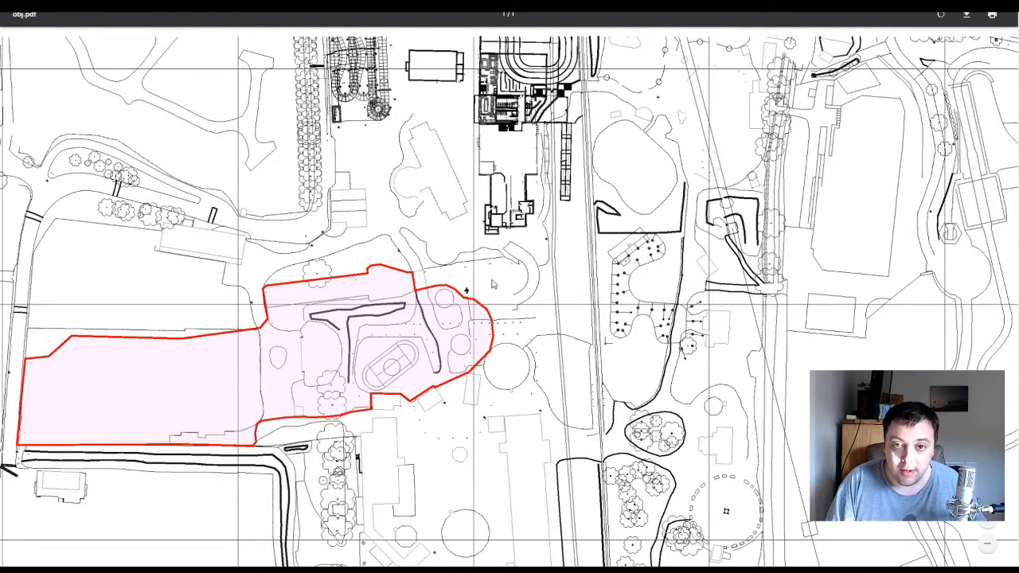
pyautogui.moveTo(449, 256)
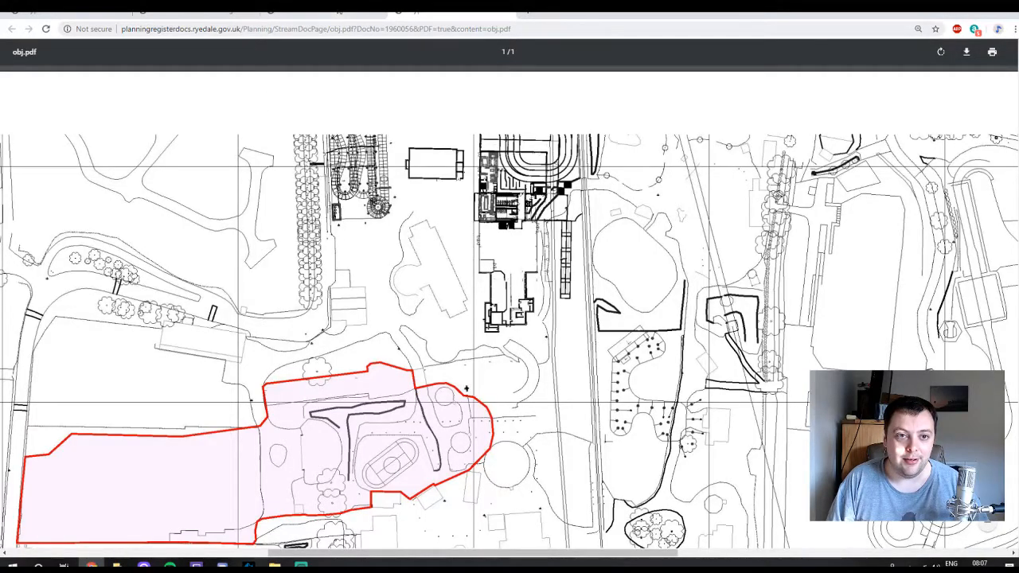
# Step: Return from the PDF to the Planning Documents list and reopen the 52-page assessment (document 1960060) full screen
pyautogui.click(11, 28)
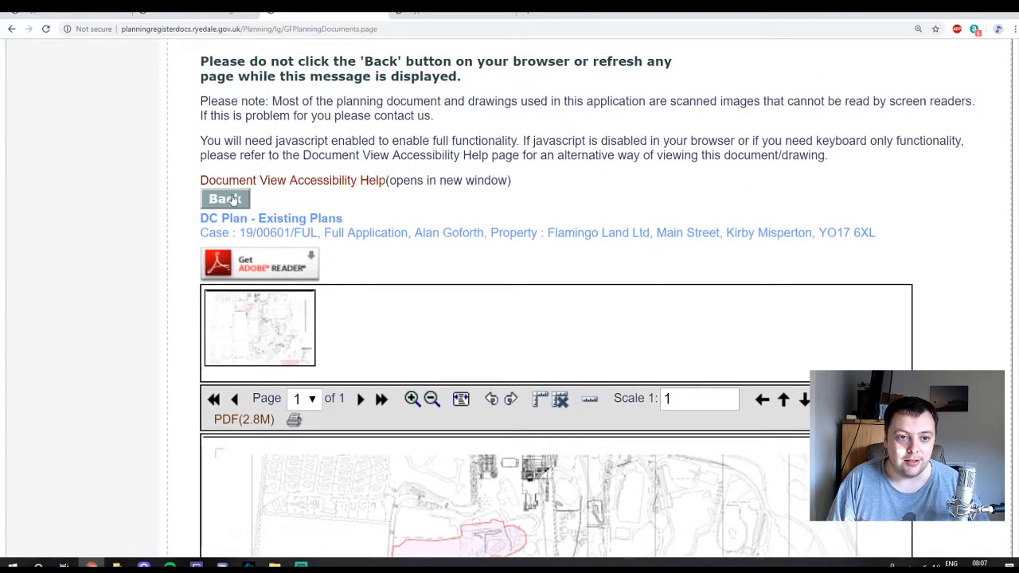
pyautogui.click(226, 199)
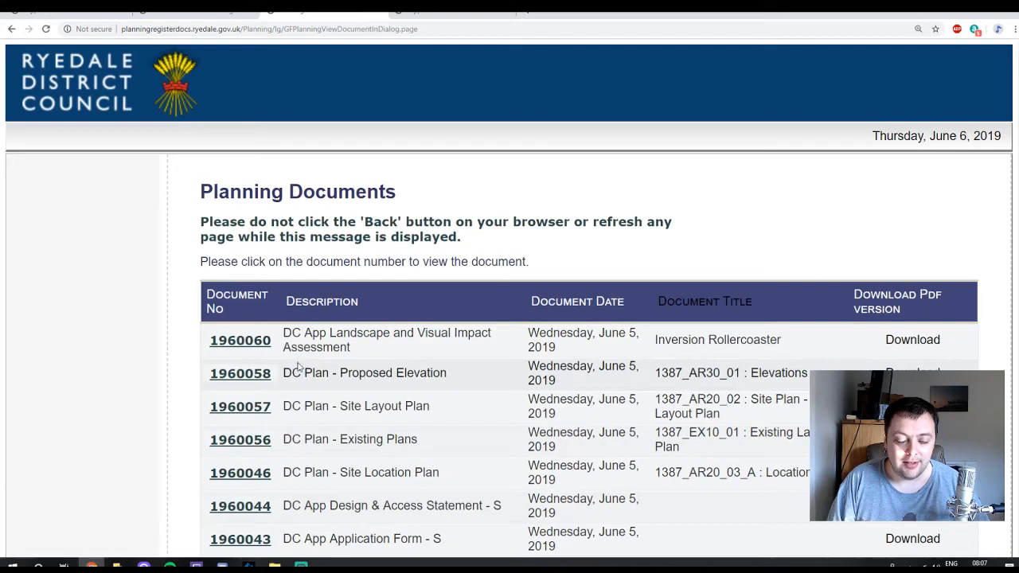
pyautogui.click(241, 341)
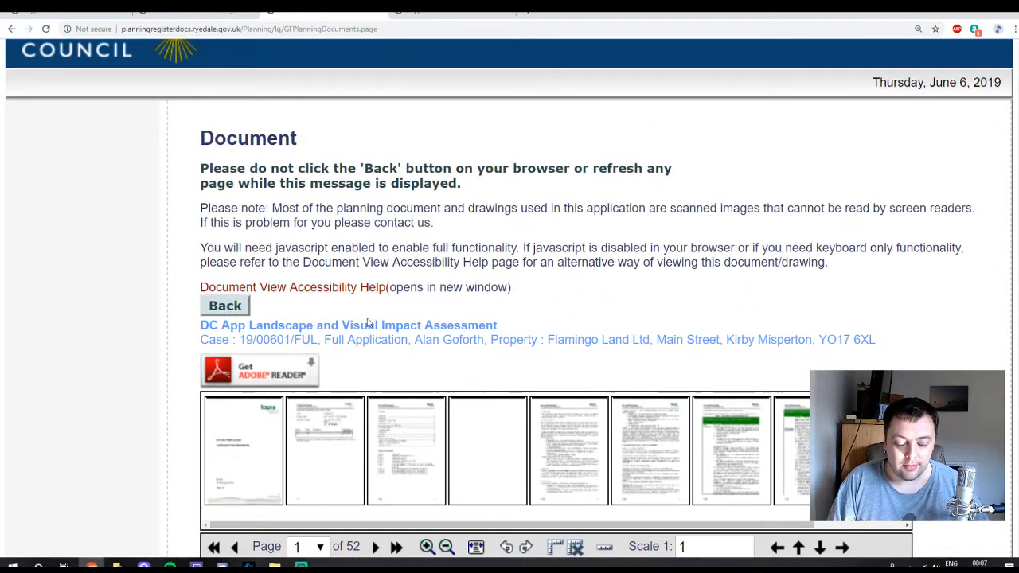
pyautogui.press('F11')
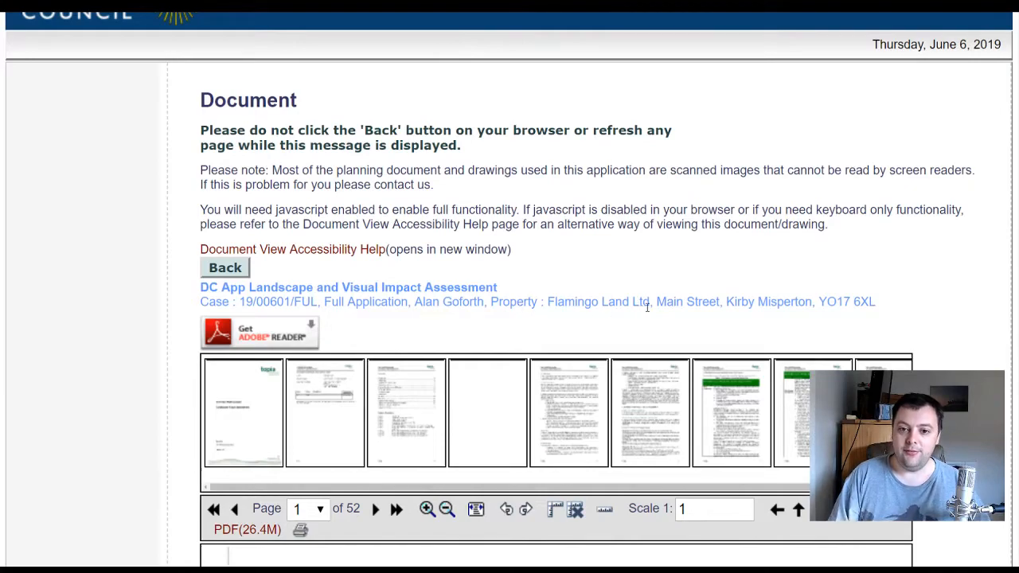
pyautogui.moveTo(799, 321)
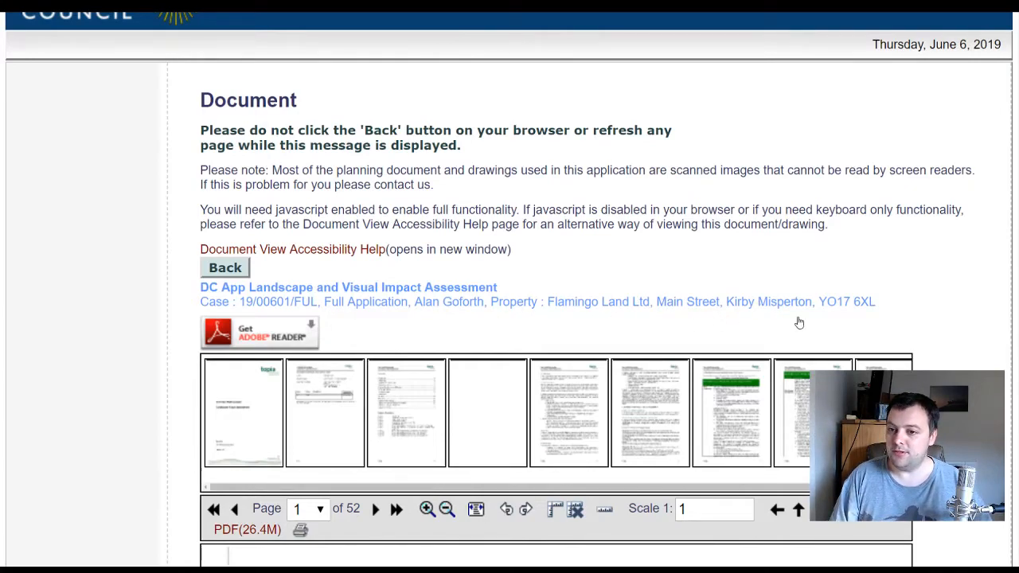
pyautogui.moveTo(780, 318)
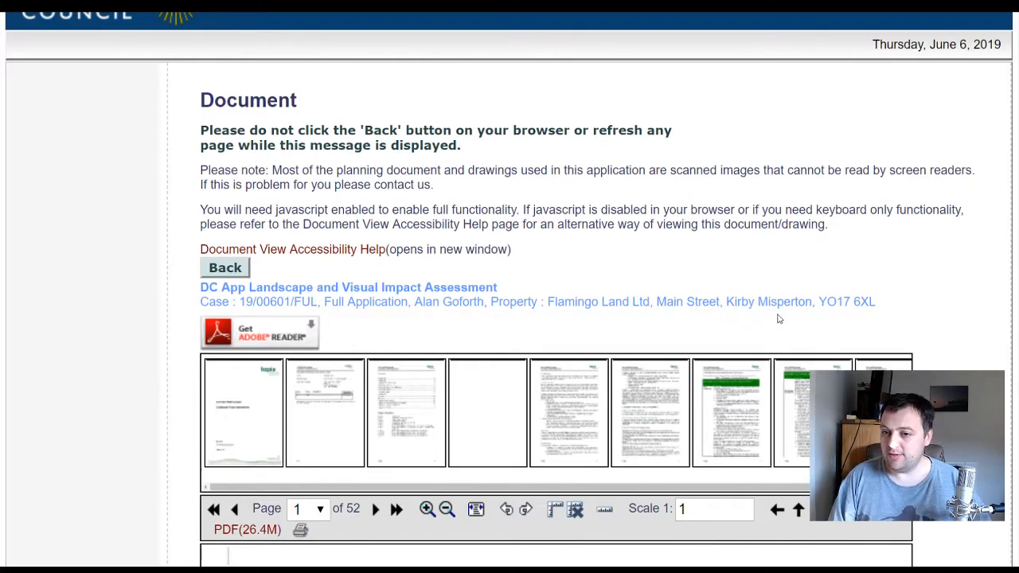